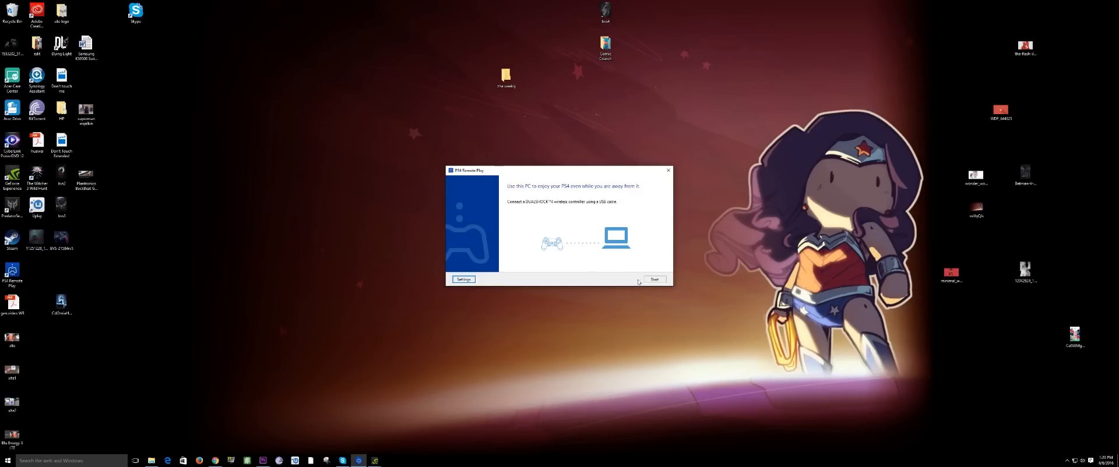
Start the Remote Play connection so the PS4 home screen streams on the desktop
{"action": "left_click", "coordinate": [653, 279]}
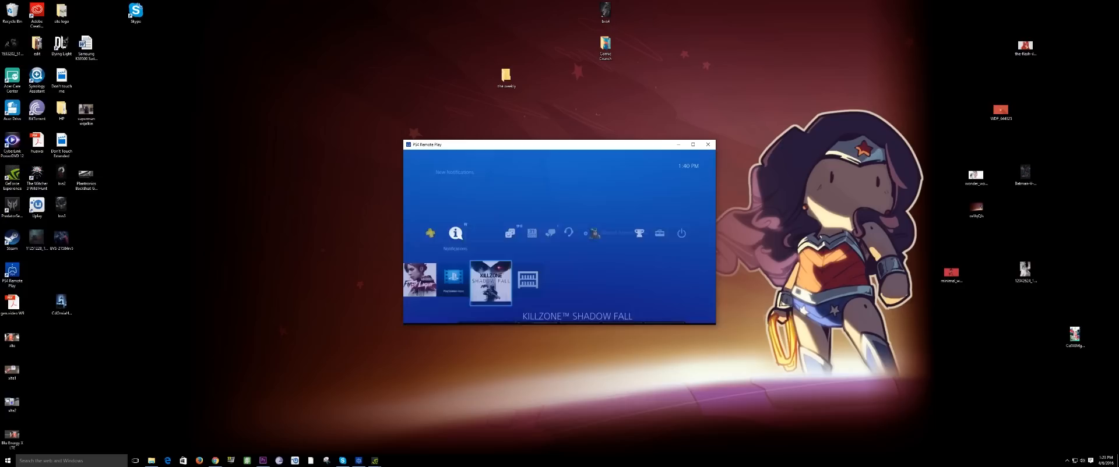
Maximize the stream window and scroll the home screen tiles until Rocket League is highlighted
{"action": "left_click", "coordinate": [490, 278]}
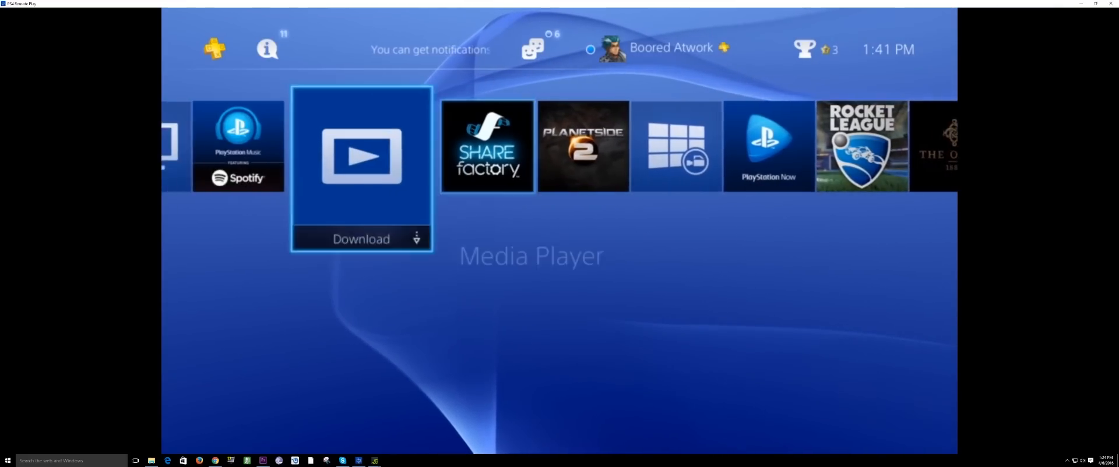
{"action": "scroll", "scroll_direction": "left", "scroll_amount": 3}
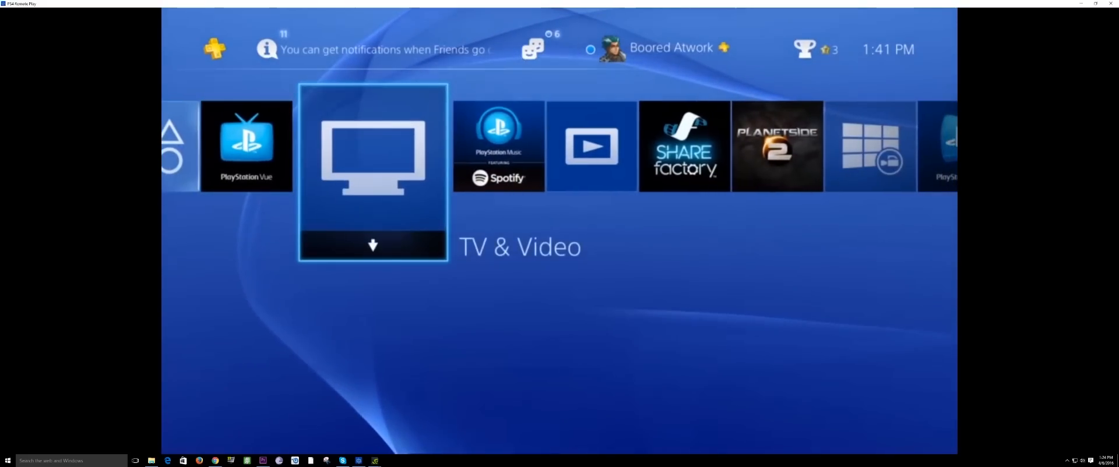
{"action": "scroll", "scroll_direction": "right", "scroll_amount": 3}
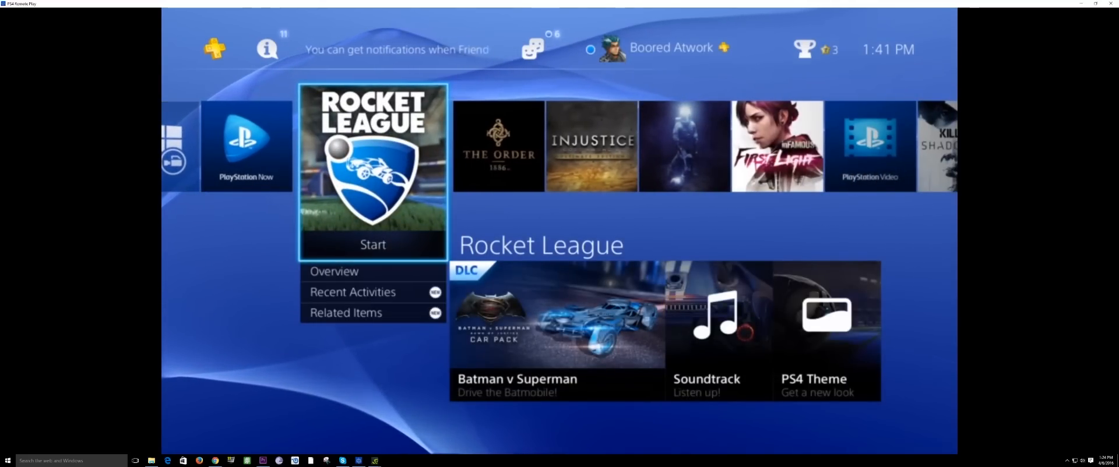
Launch Rocket League, choose Exhibition from the main menu and create the match, reaching team selection
{"action": "left_click", "coordinate": [373, 243]}
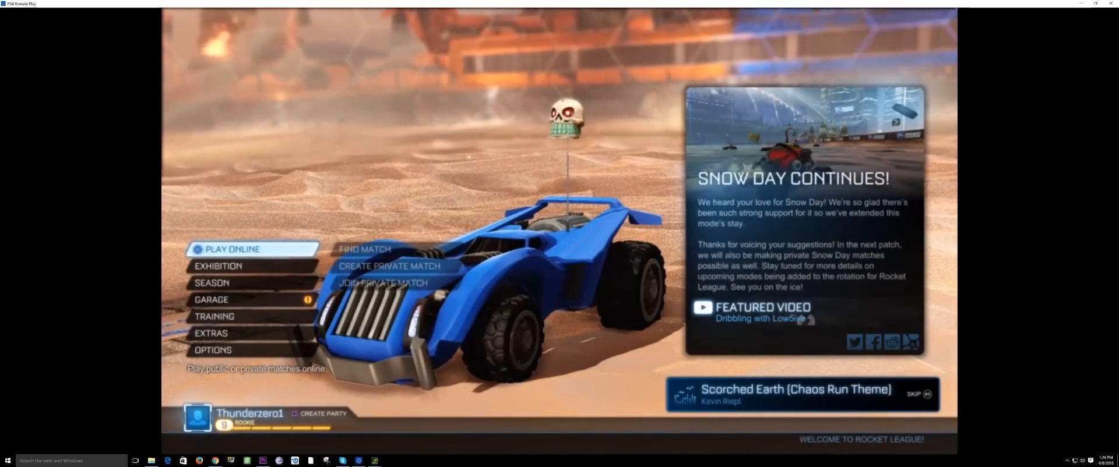
{"action": "left_click", "coordinate": [218, 265]}
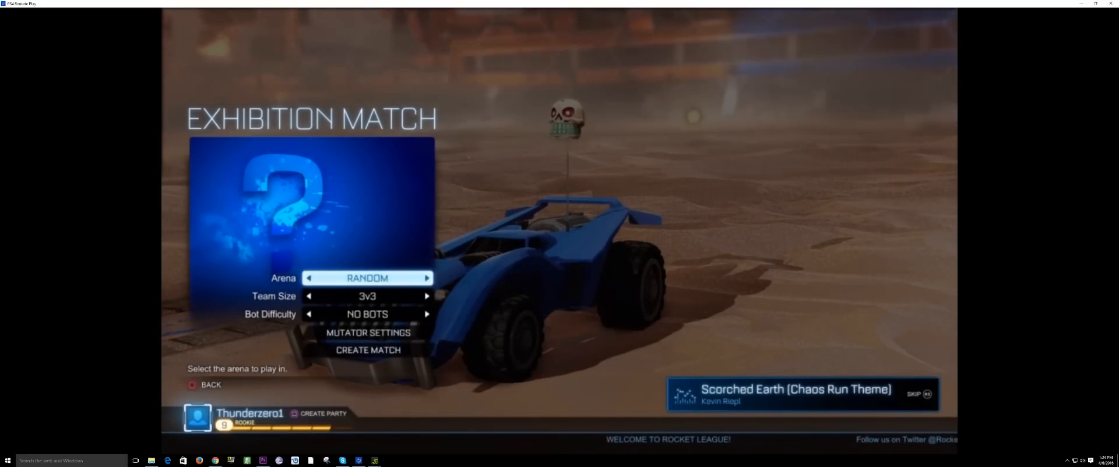
{"action": "left_click", "coordinate": [211, 385]}
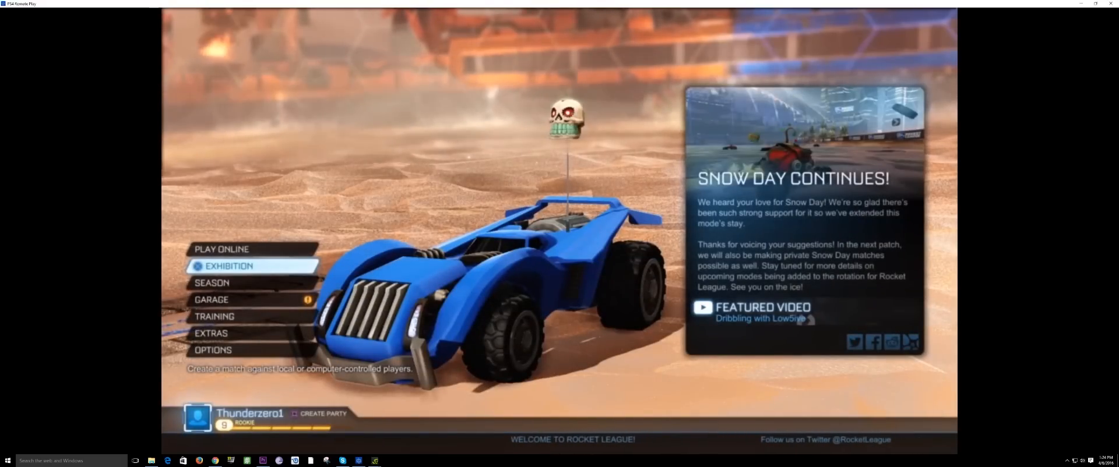
{"action": "left_click", "coordinate": [229, 266]}
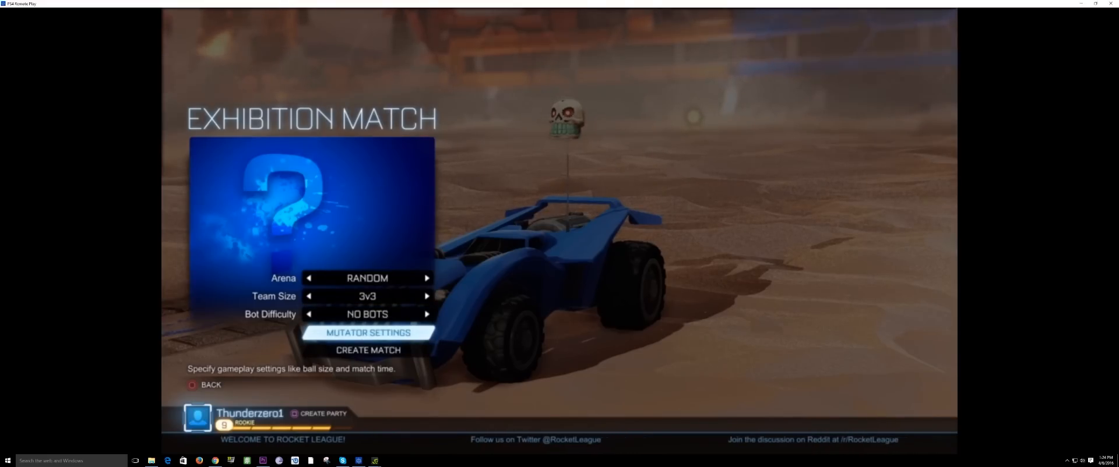
{"action": "left_click", "coordinate": [367, 349]}
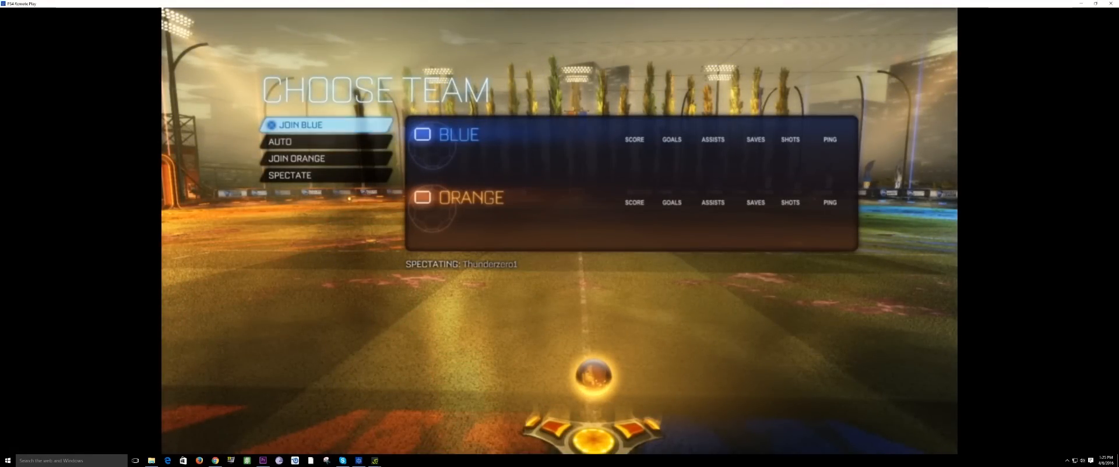
Join the blue team, play, then quit back to the PS4 home screen and scroll through its games
{"action": "left_click", "coordinate": [300, 124]}
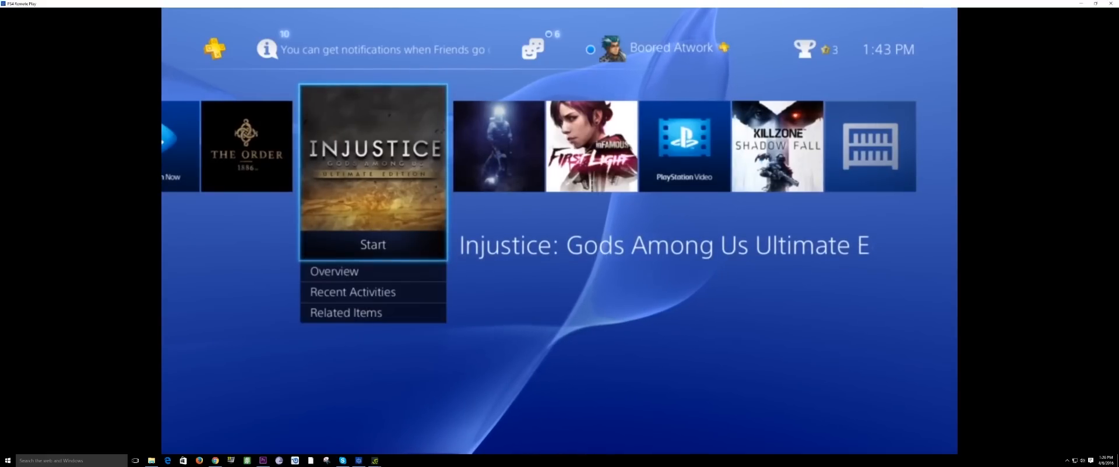
{"action": "scroll", "scroll_direction": "right", "scroll_amount": 3}
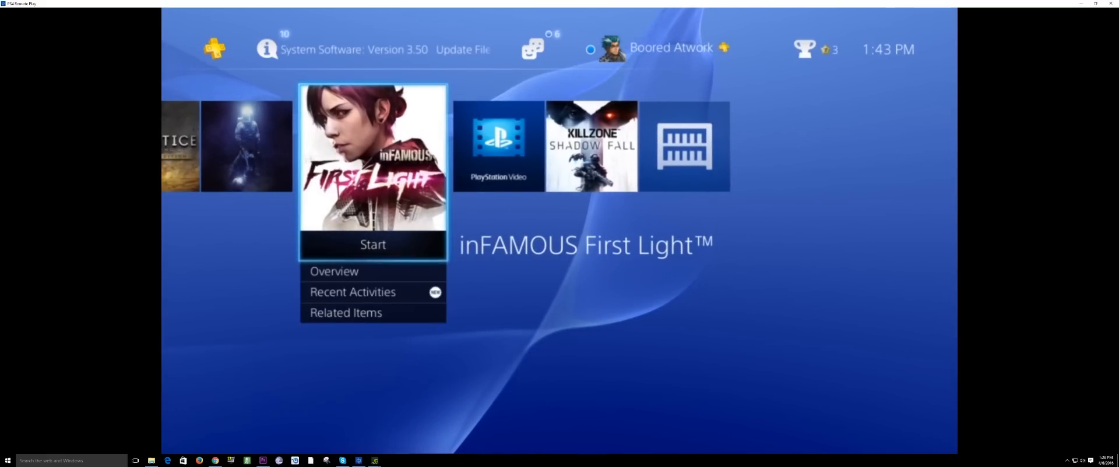
{"action": "scroll", "scroll_direction": "right", "scroll_amount": 3}
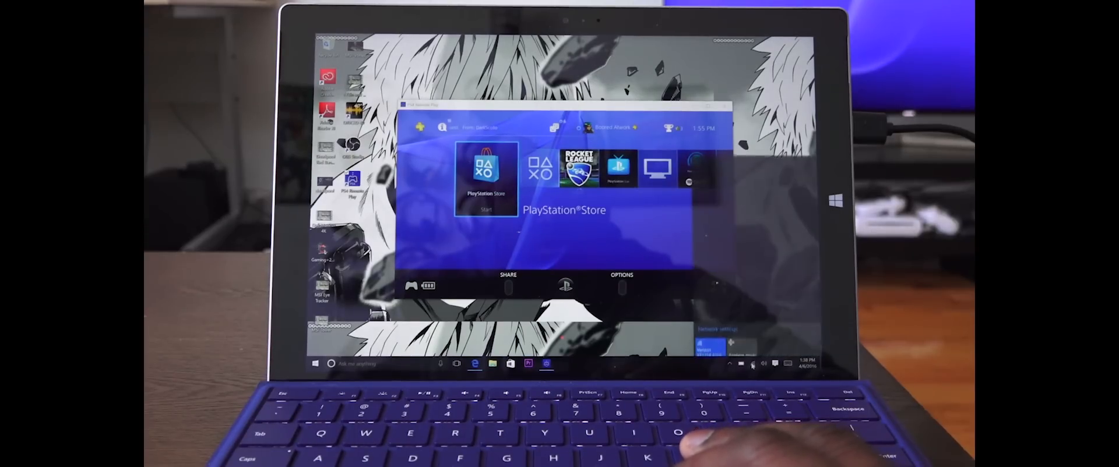
{"action": "left_click", "coordinate": [766, 364]}
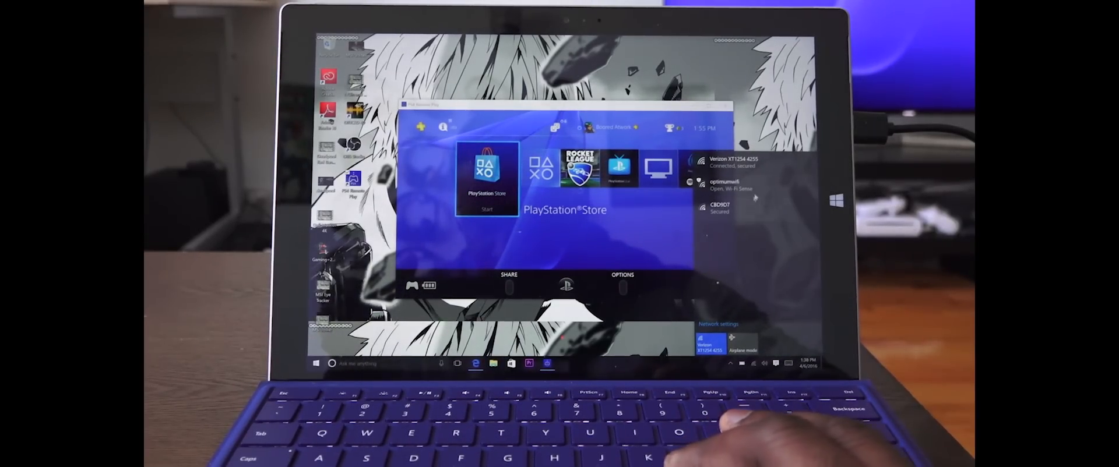